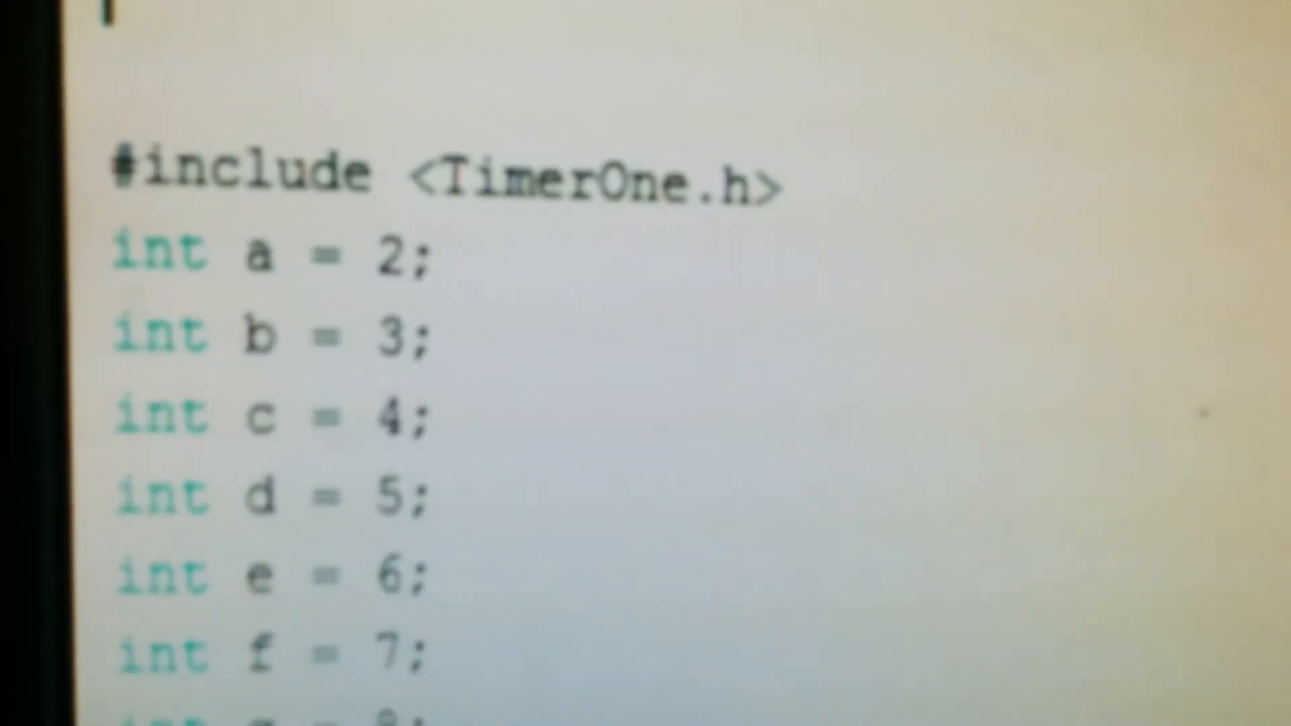
scroll("down", 3)
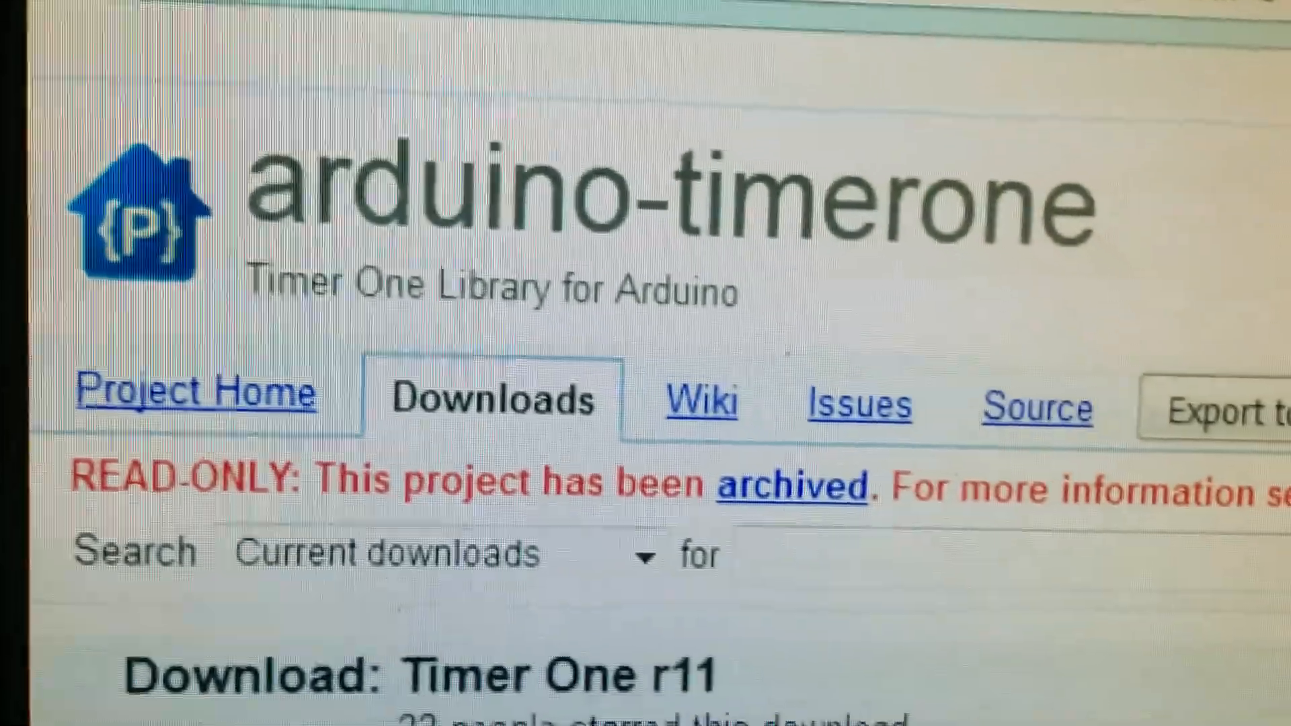
scroll("down", 3)
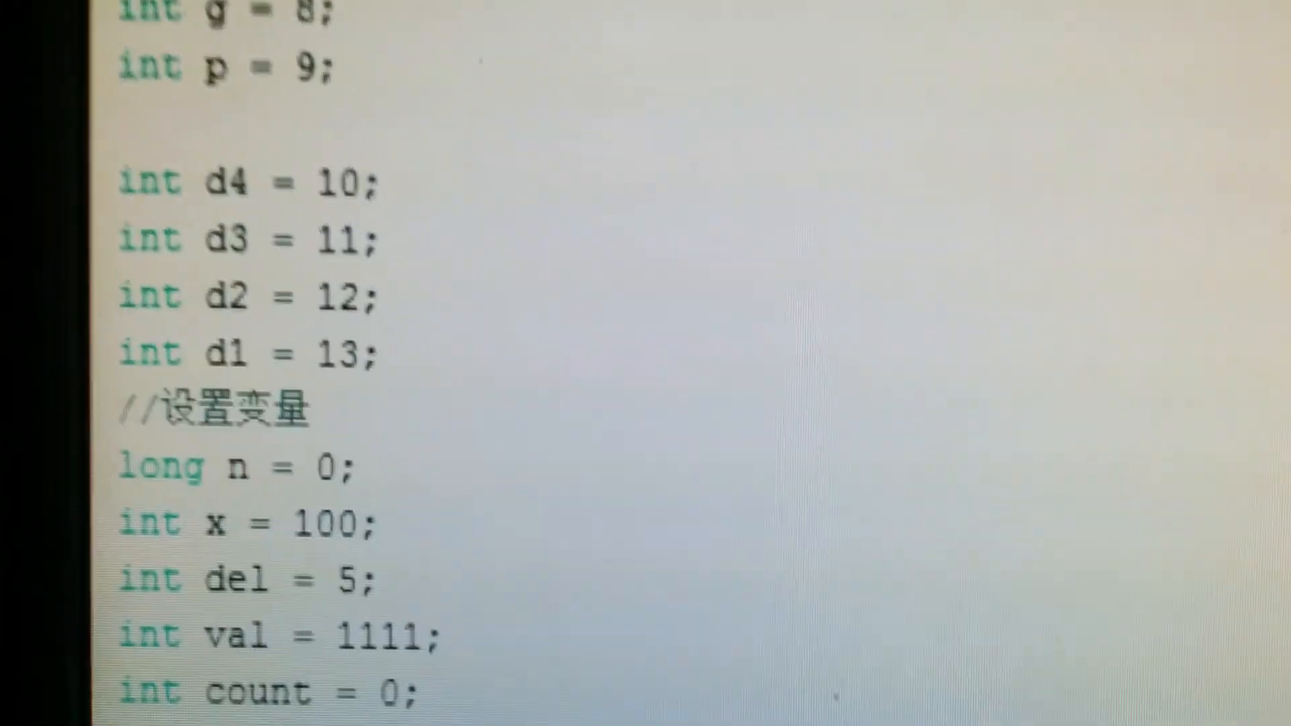
scroll("down", 3)
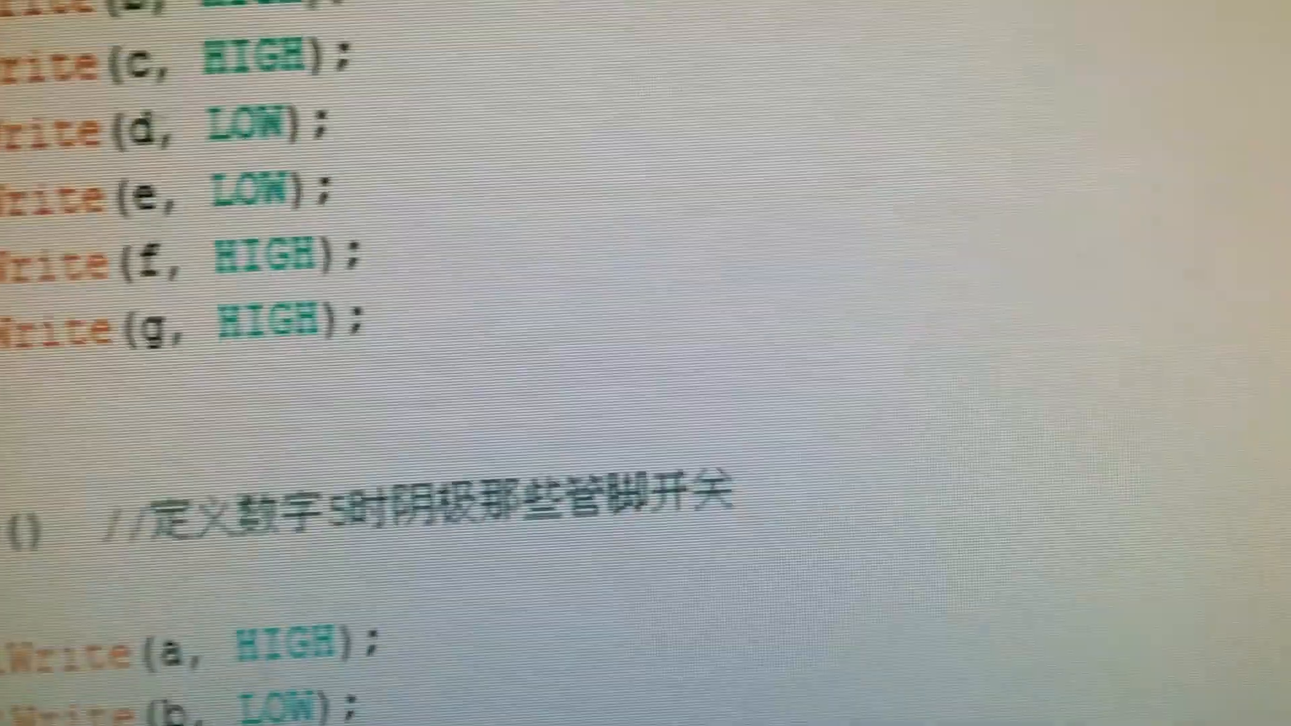
scroll("down", 3)
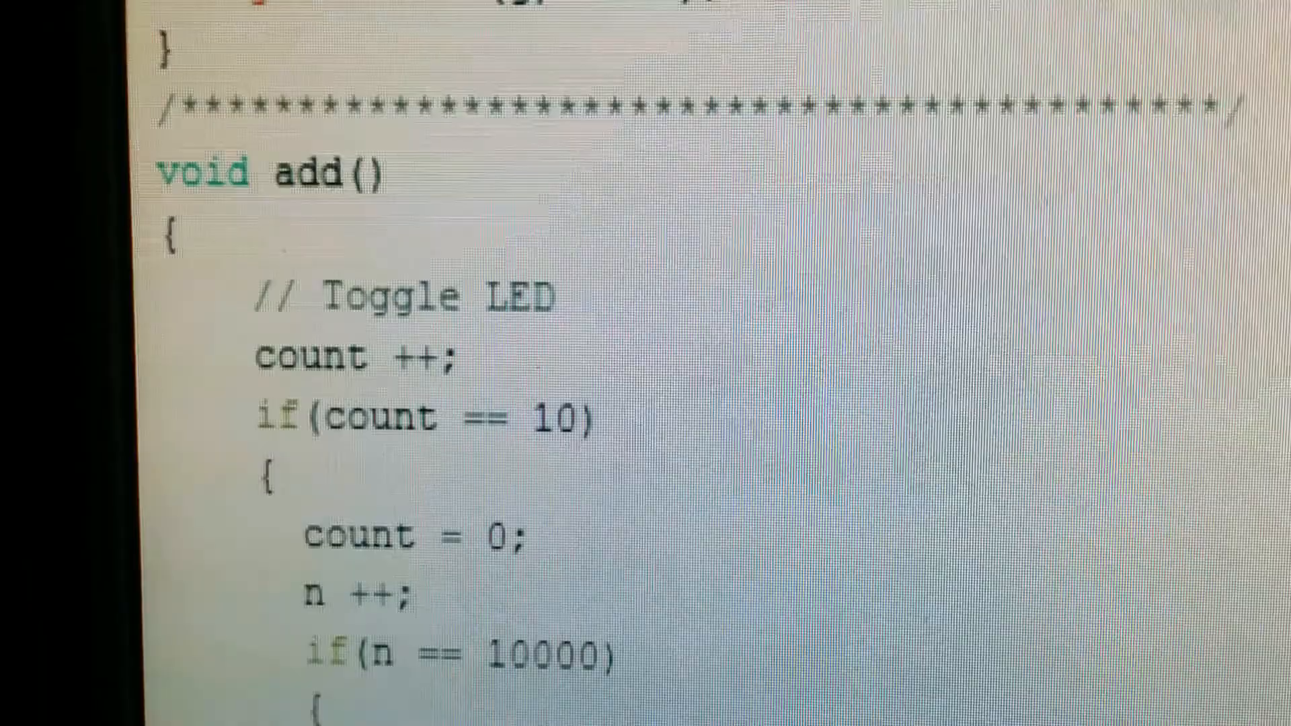